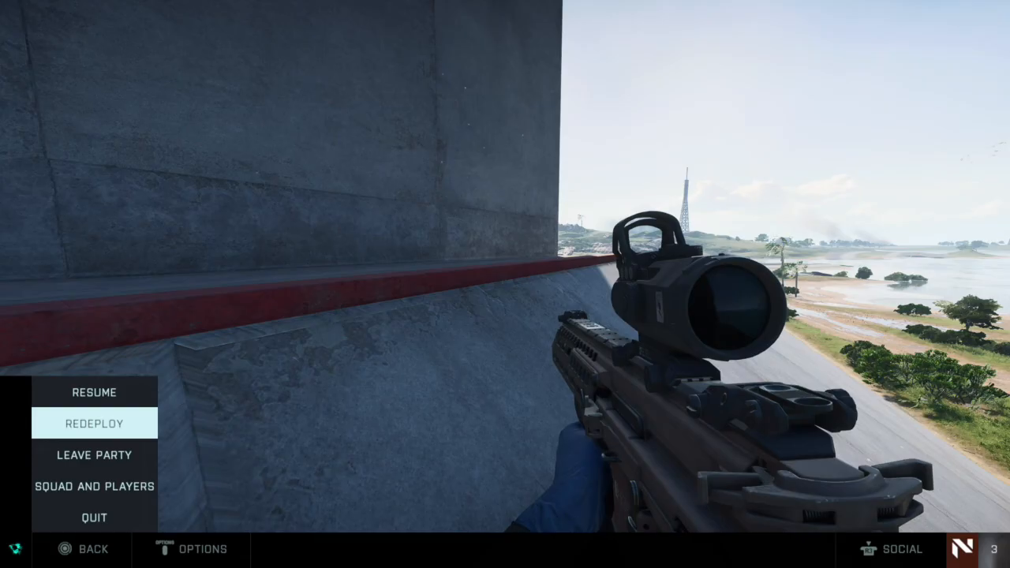
Raise Field of View from 58 to 100, then review Vehicle 3P and ADS FOV settings
click(190, 549)
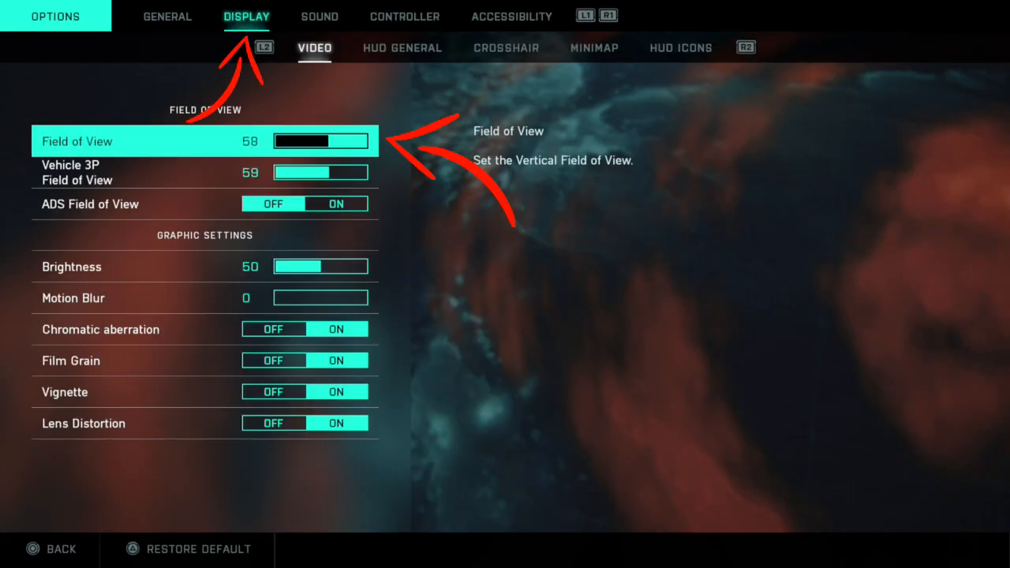
scroll(right, 3)
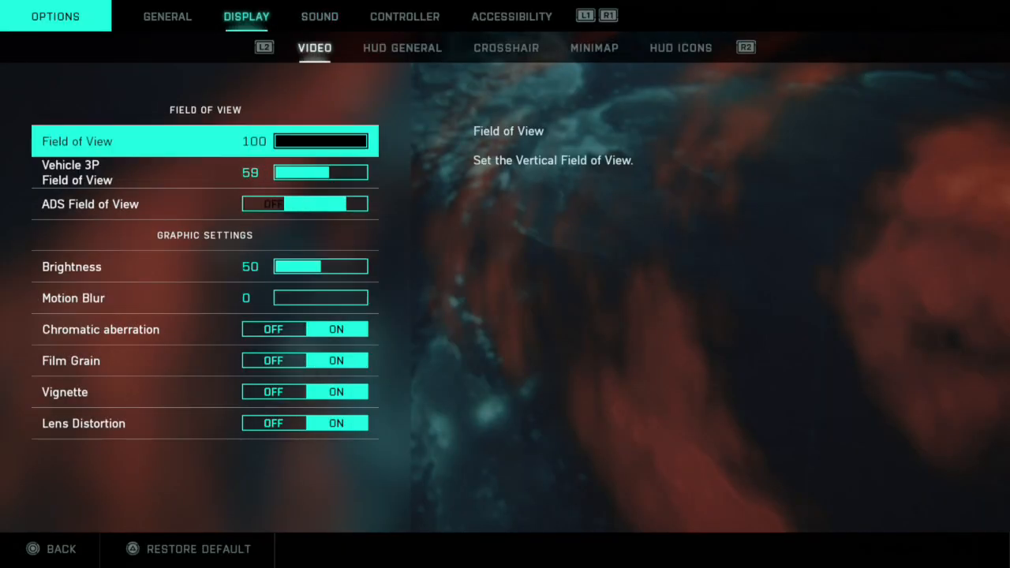
key(down)
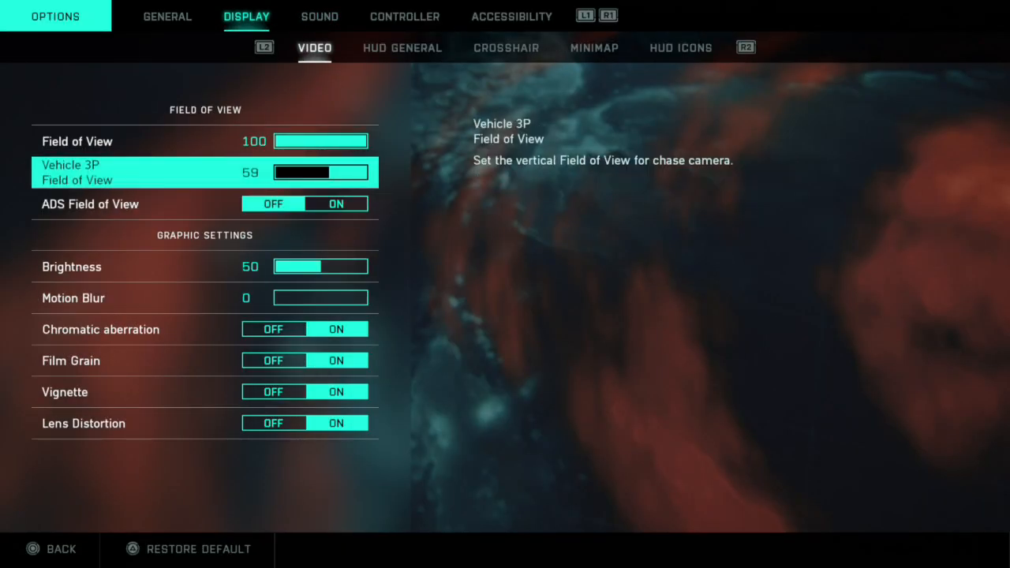
key(down)
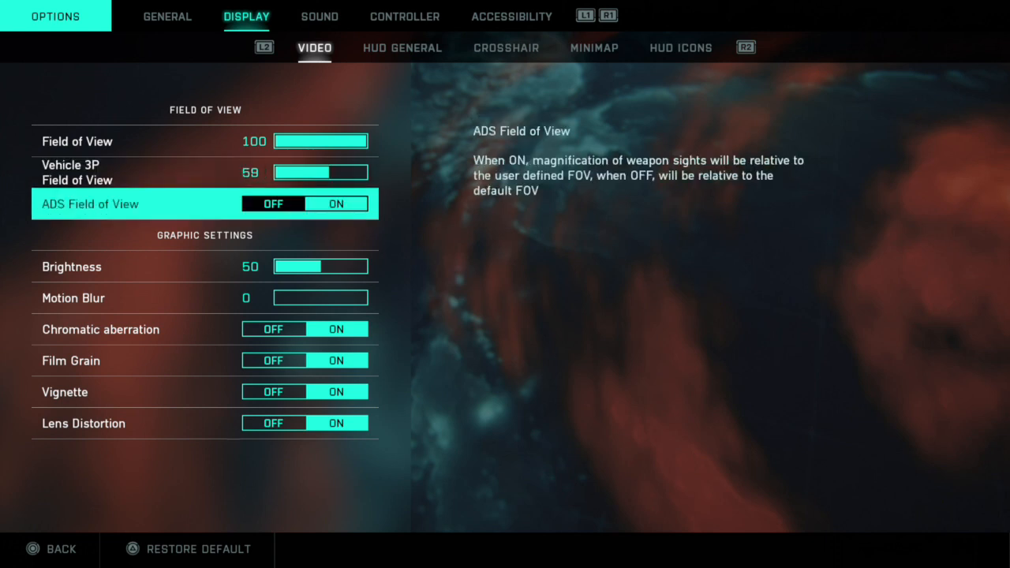